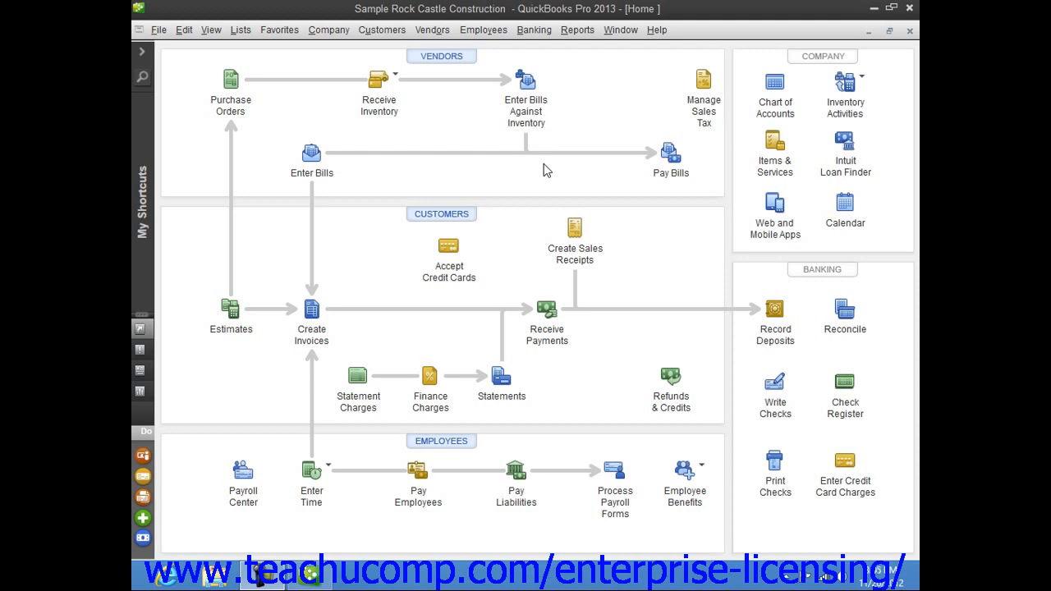
{"action": "mouse_move", "coordinate": [555, 174]}
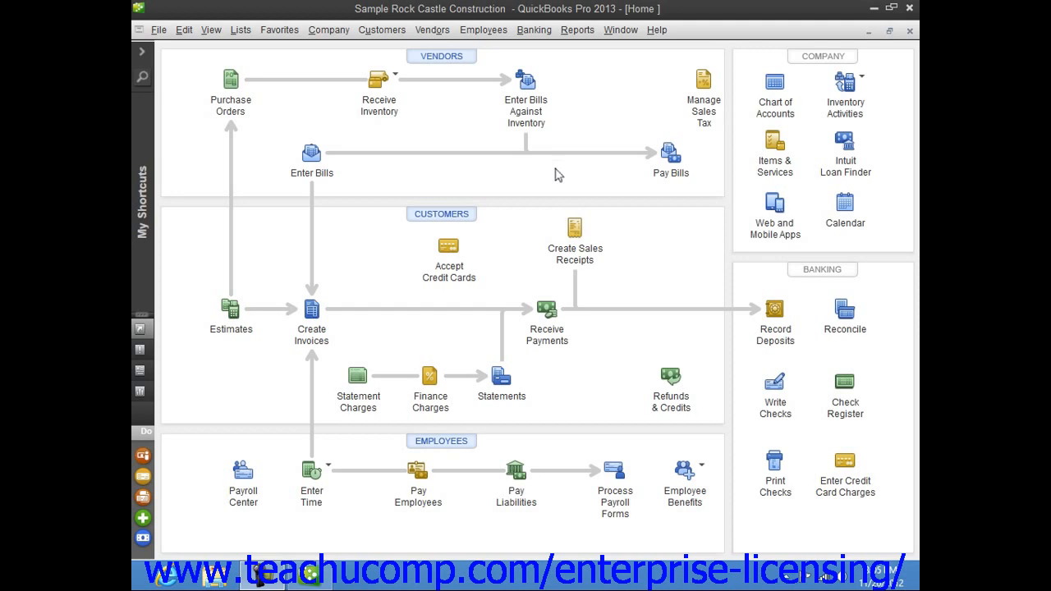
Bring up the Employees menu with its time-entry commands.
{"action": "left_click", "coordinate": [482, 29]}
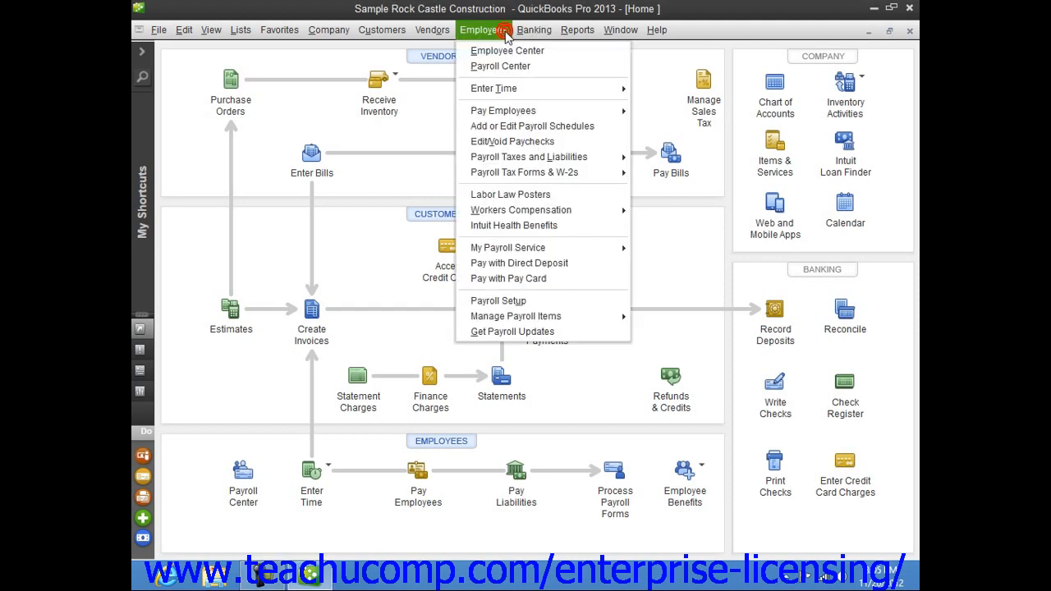
{"action": "mouse_move", "coordinate": [493, 89]}
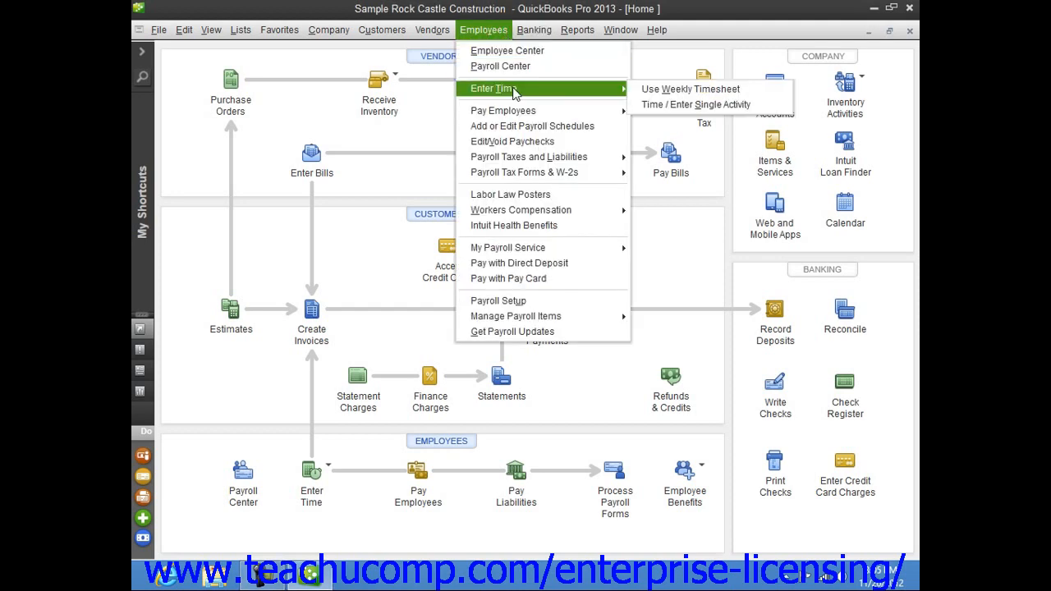
{"action": "mouse_move", "coordinate": [696, 105]}
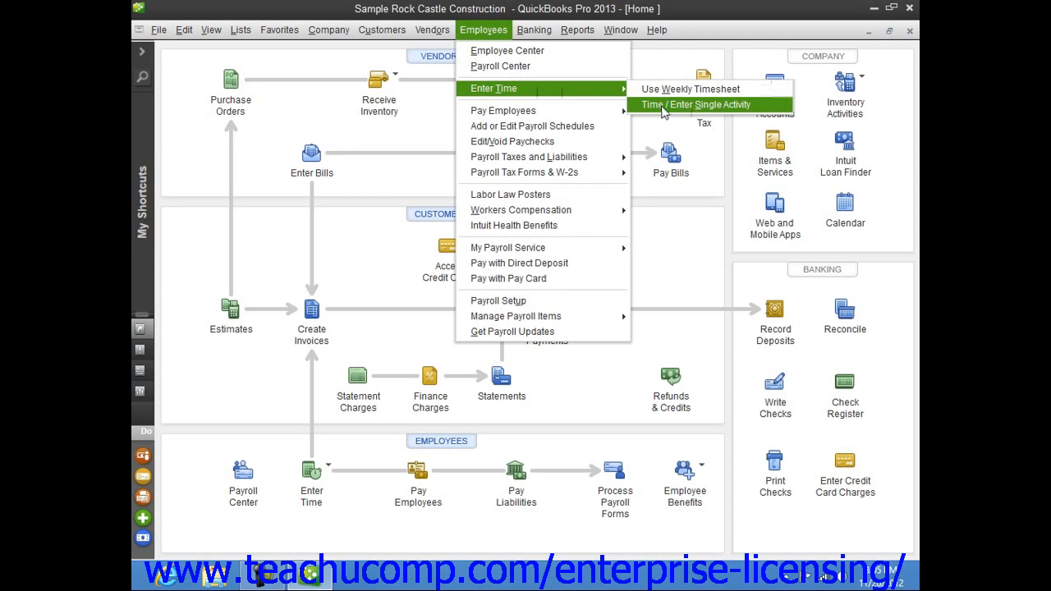
{"action": "mouse_move", "coordinate": [729, 112]}
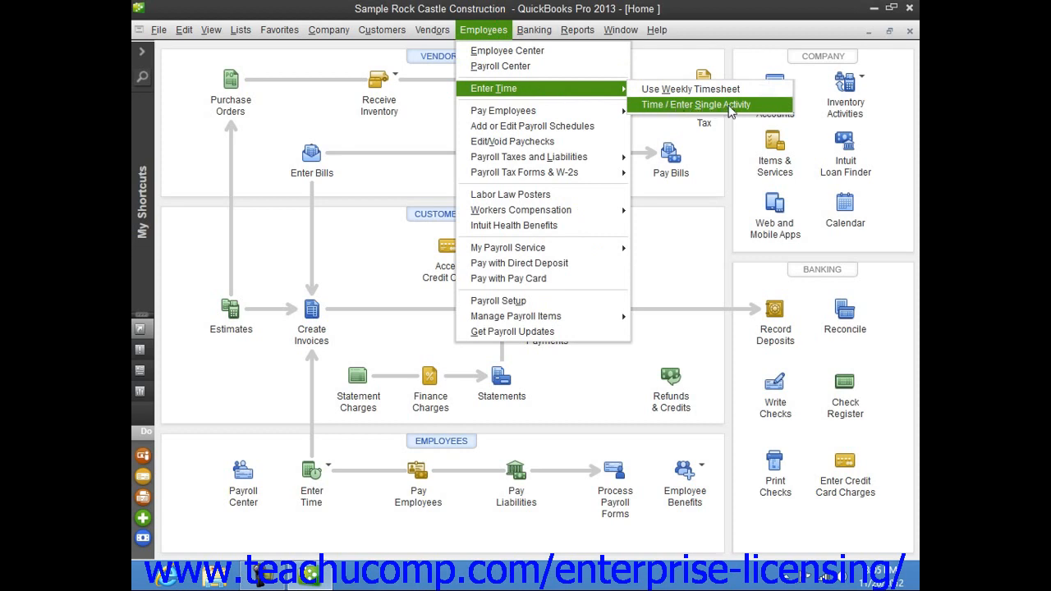
Start a Time/Enter Single Activity form dated 12/14/2017.
{"action": "left_click", "coordinate": [695, 105]}
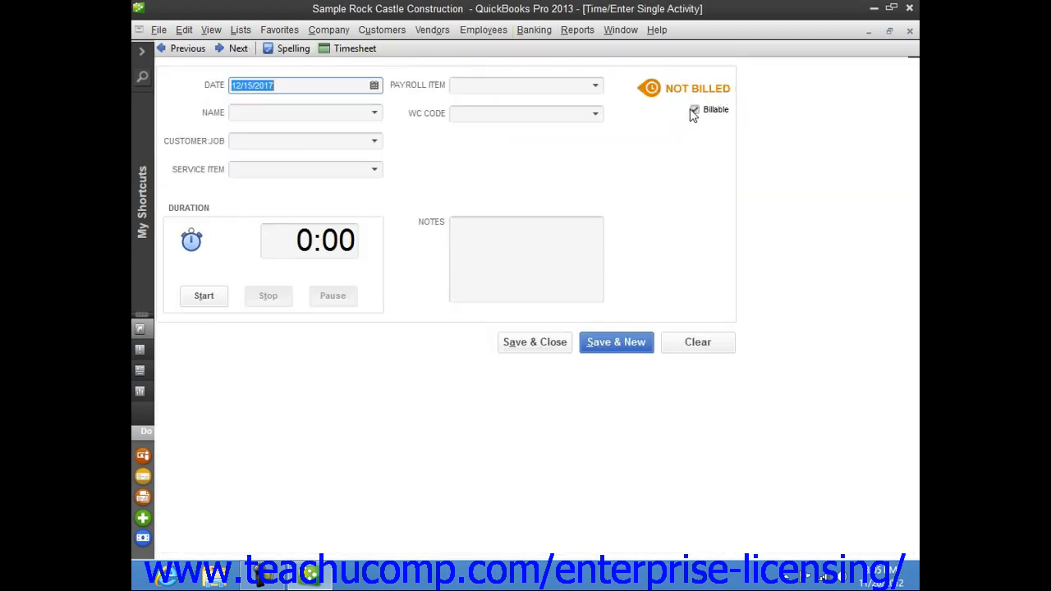
{"action": "left_click", "coordinate": [695, 108]}
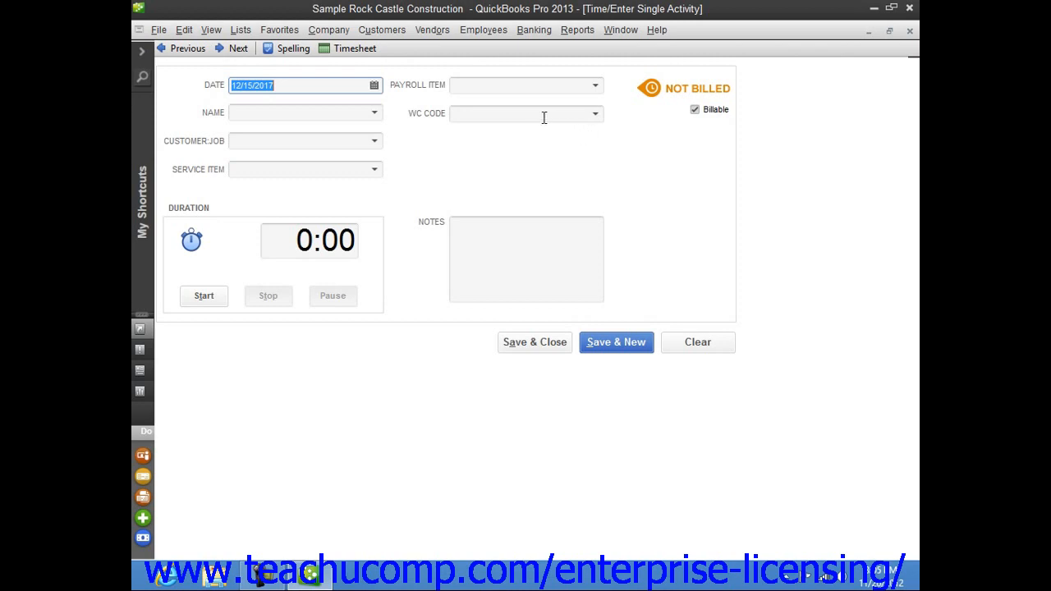
{"action": "left_click", "coordinate": [374, 85]}
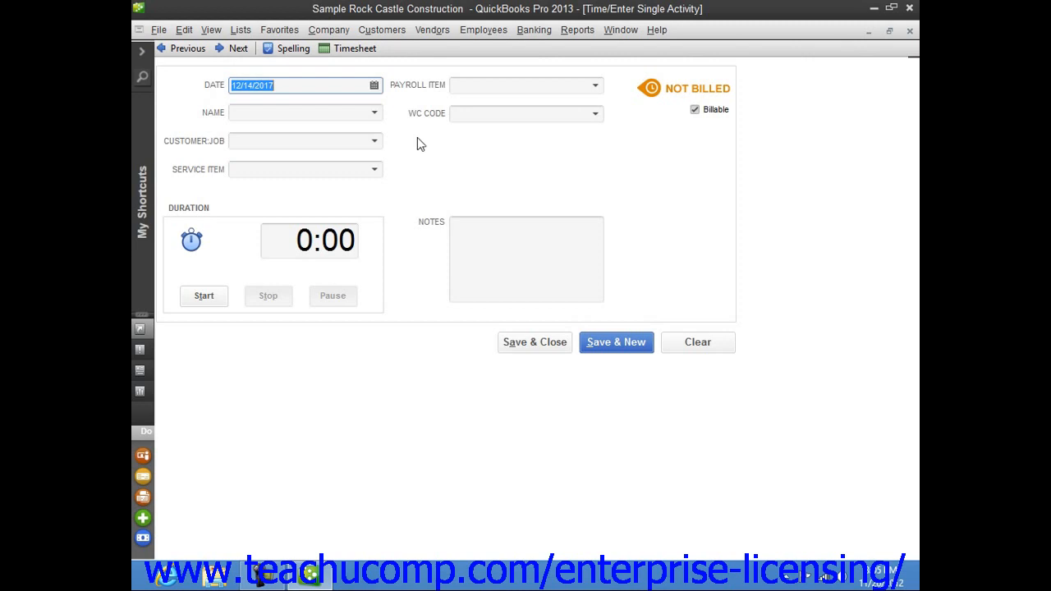
{"action": "mouse_move", "coordinate": [375, 132]}
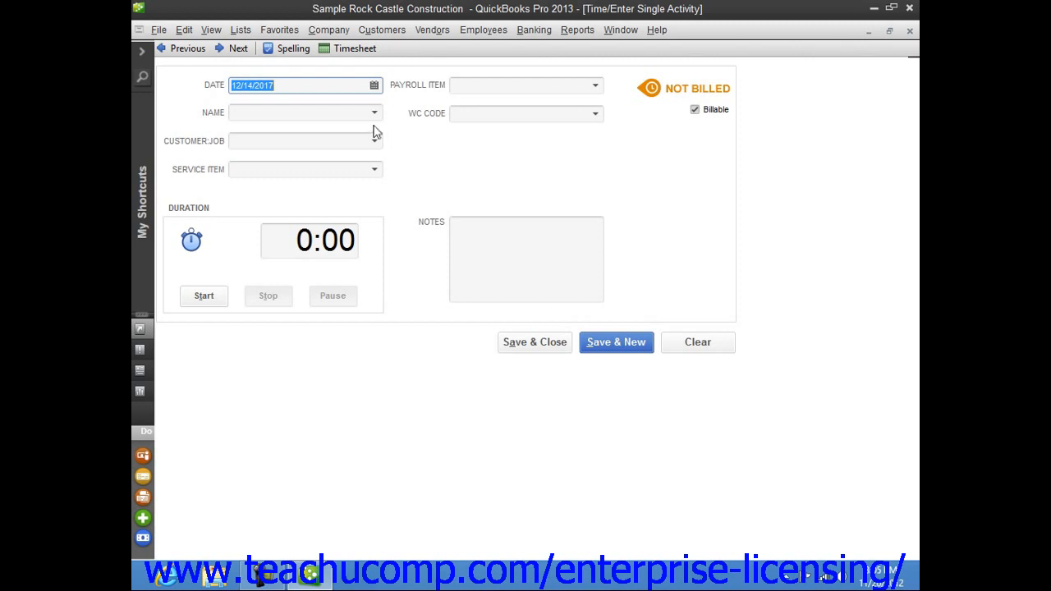
{"action": "mouse_move", "coordinate": [376, 122]}
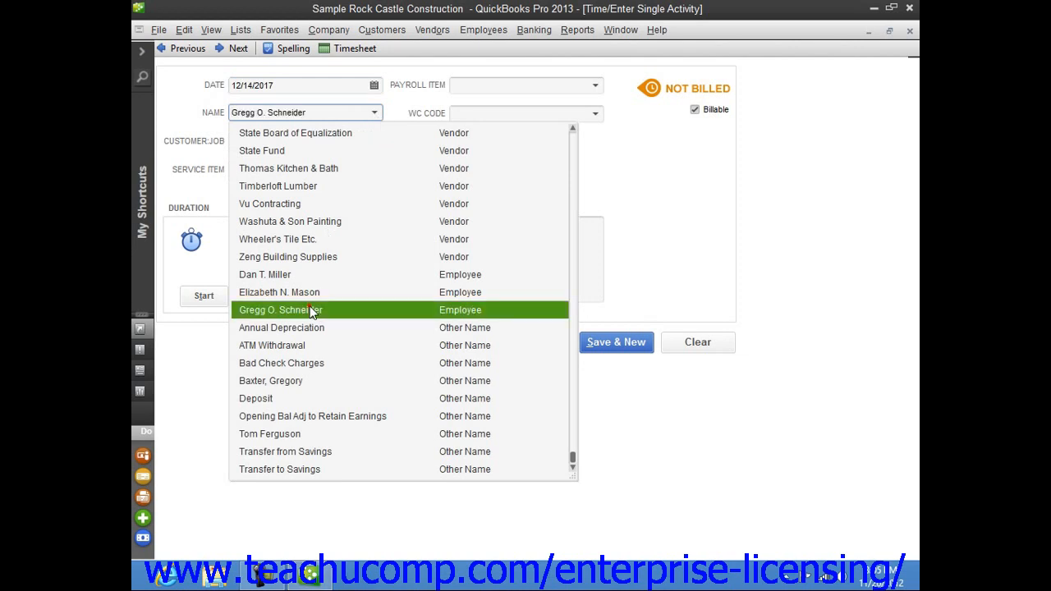
Name employee Gregg O. Schneider and charge the time to Pretell Real Estate:75 Sunset Rd.
{"action": "left_click", "coordinate": [279, 308]}
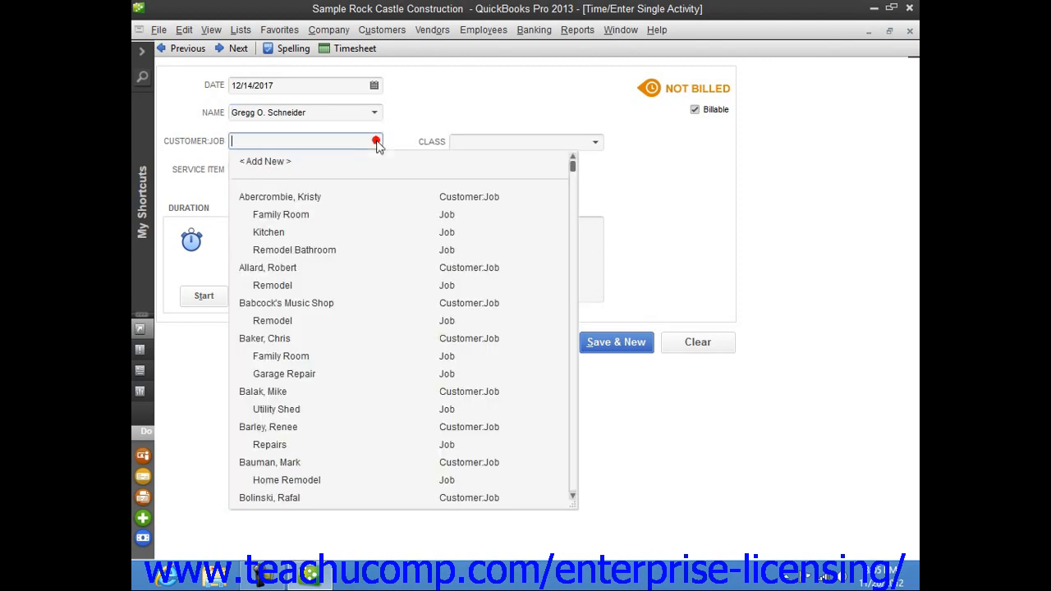
{"action": "type", "text": "Prentice, Adelaide"}
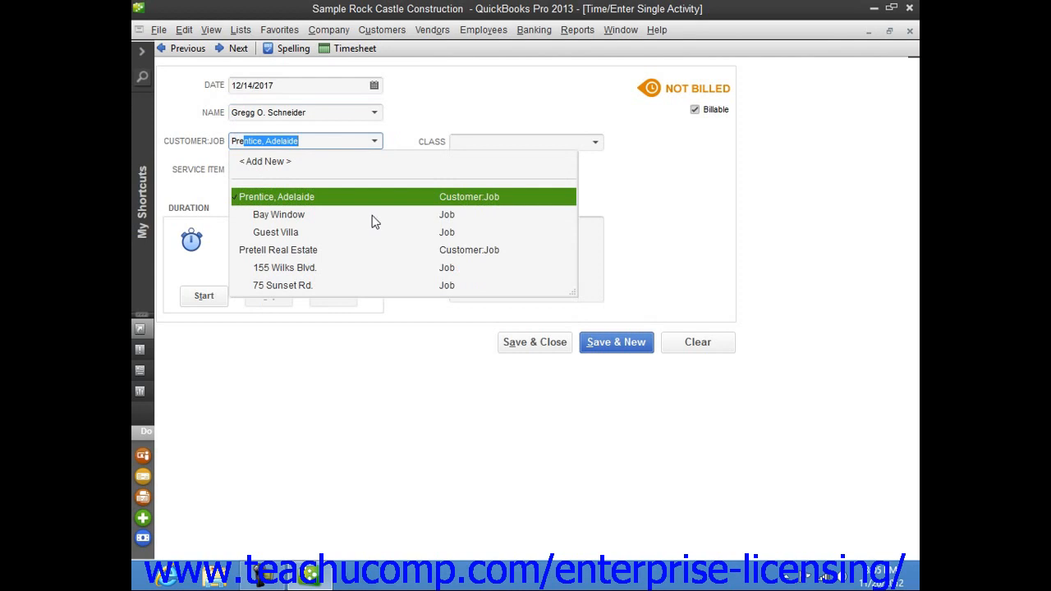
{"action": "left_click", "coordinate": [282, 285]}
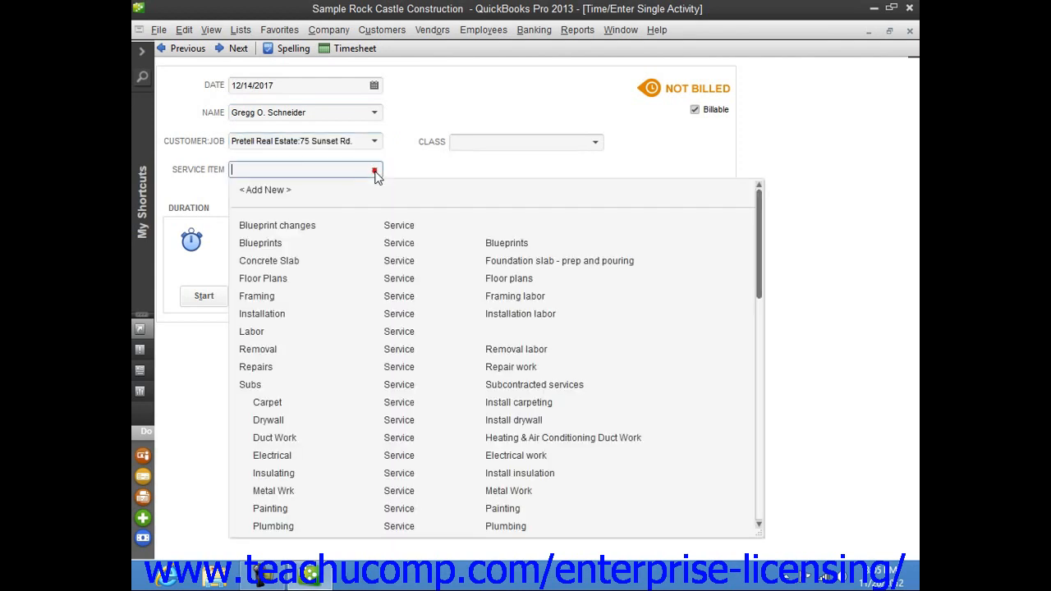
Set the service item to Framing, leaving duration at 0:00.
{"action": "left_click", "coordinate": [256, 296]}
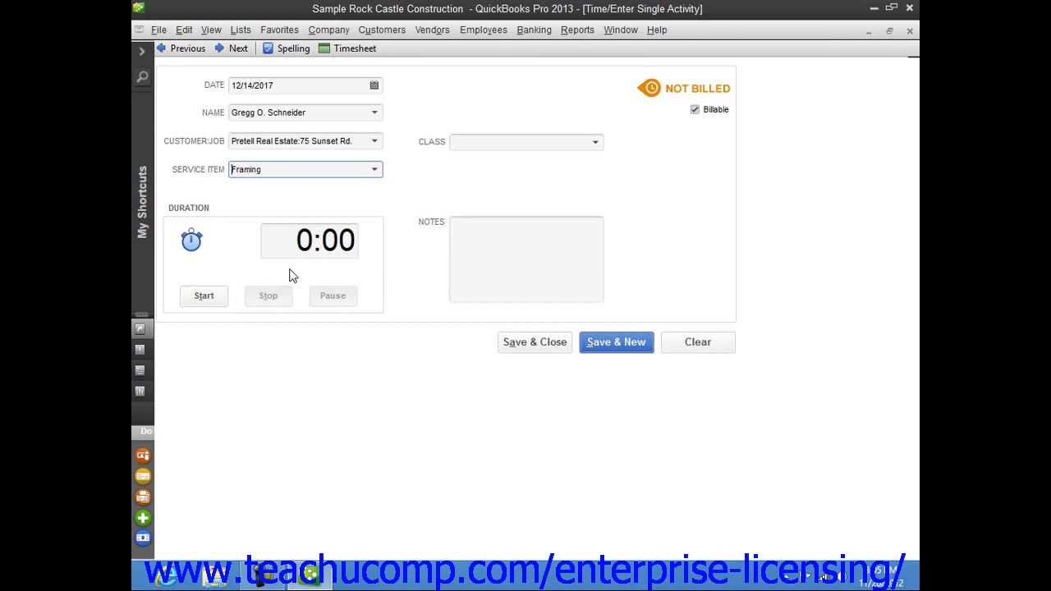
{"action": "mouse_move", "coordinate": [298, 274]}
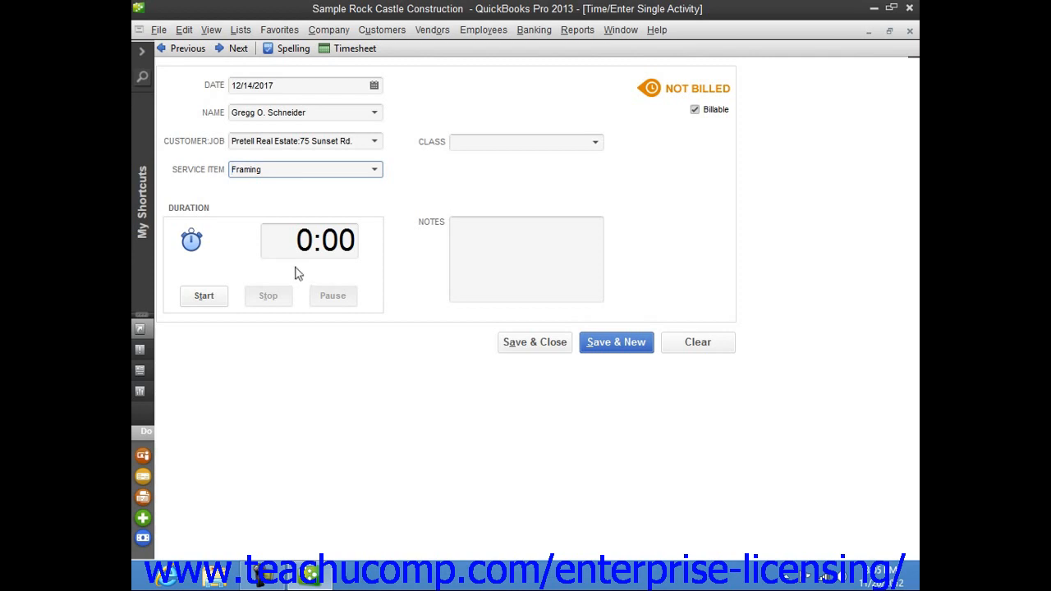
{"action": "left_click", "coordinate": [526, 259]}
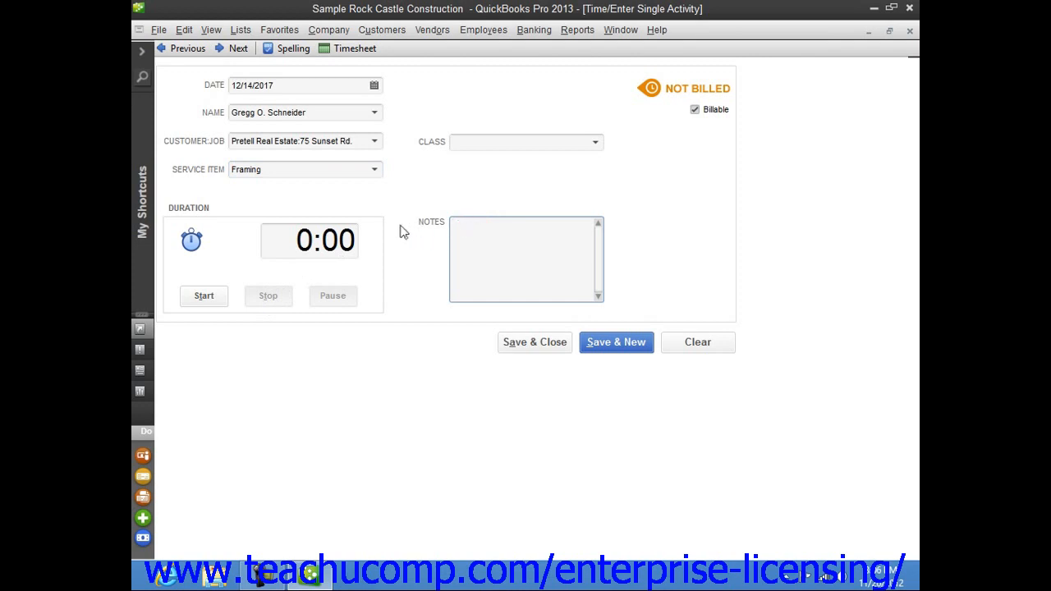
{"action": "left_click", "coordinate": [308, 240]}
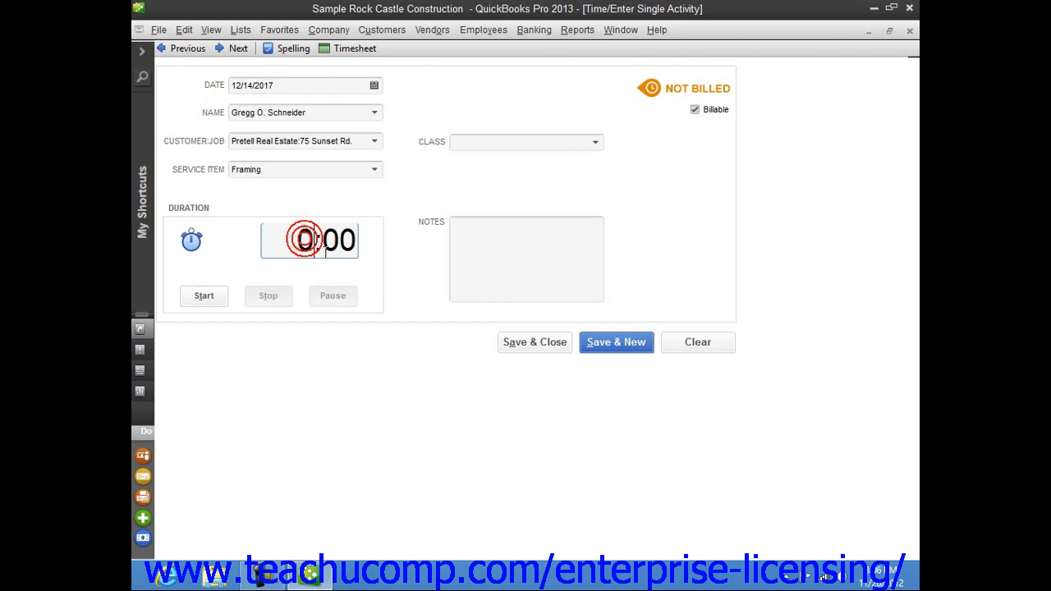